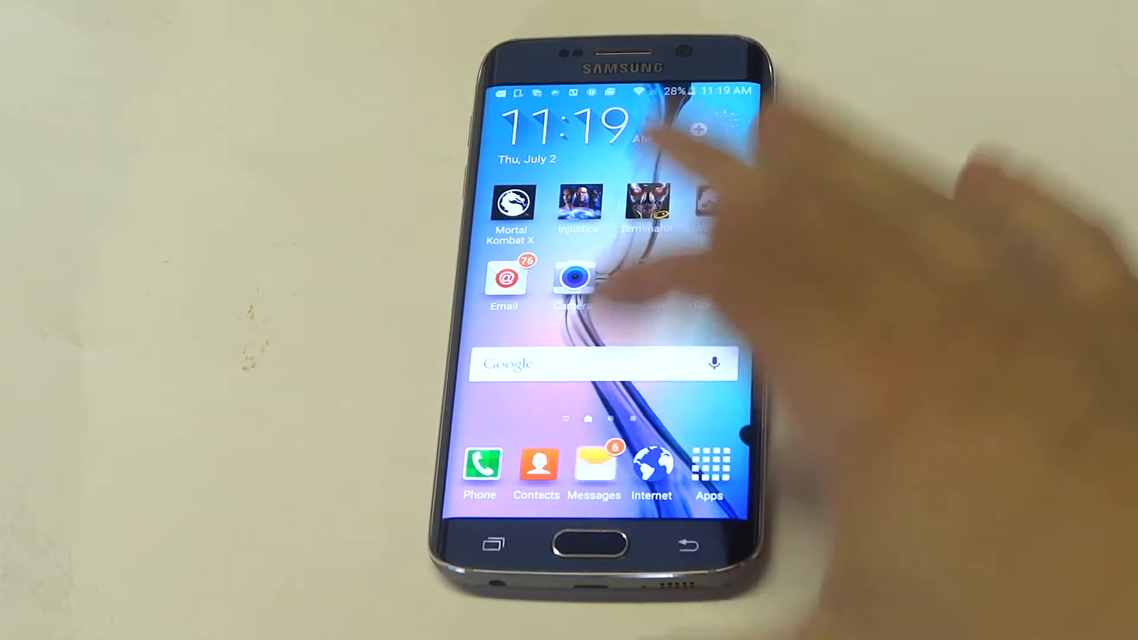
Launch Messages from the home screen and go to its Settings via MORE.
left_click(594, 464)
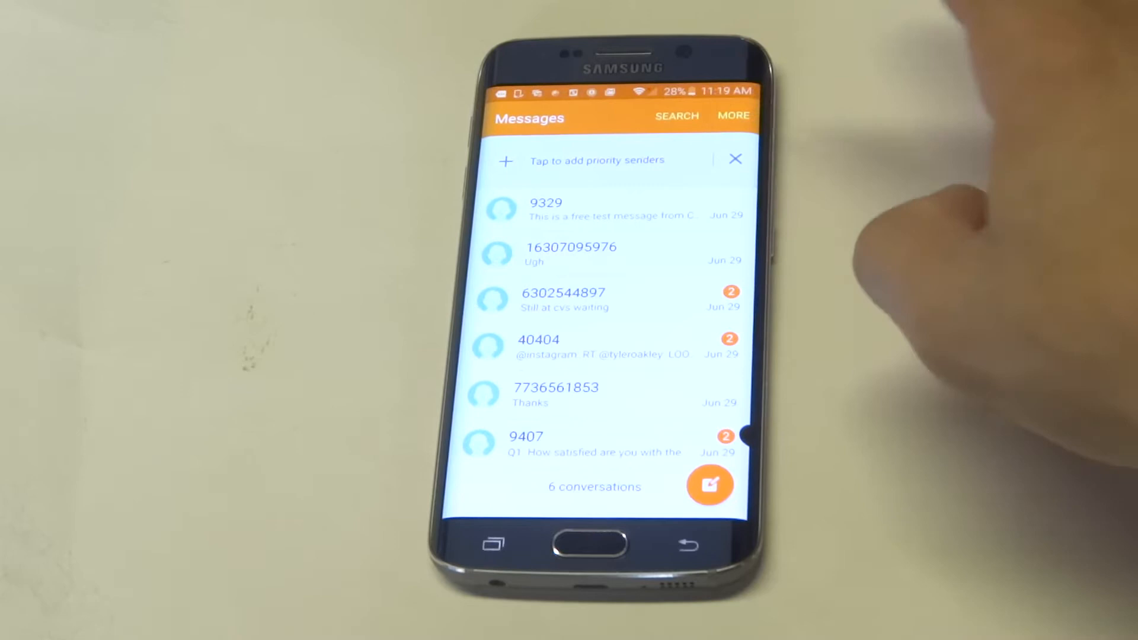
left_click(733, 116)
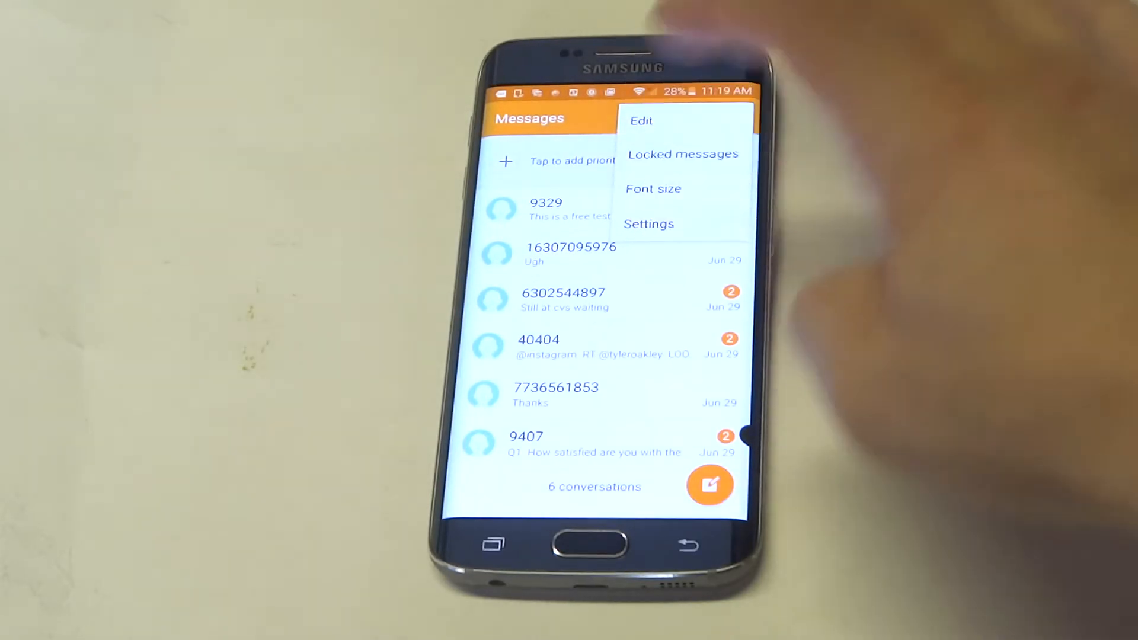
left_click(649, 224)
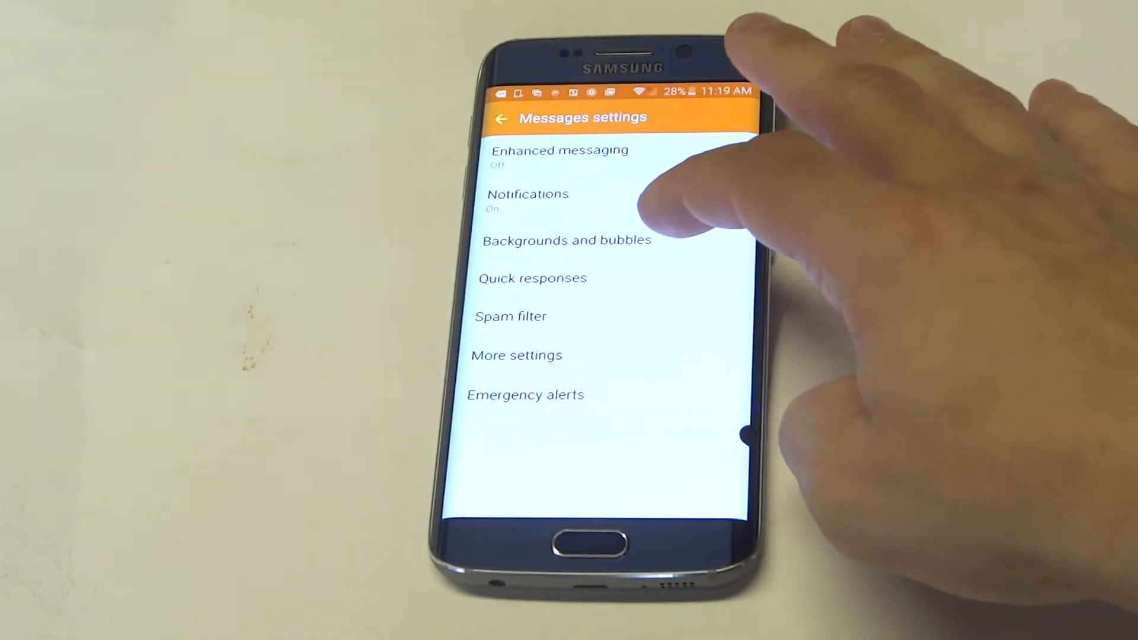
Pick the orange gradient tile in Backgrounds and bubbles, then go back to settings.
left_click(566, 240)
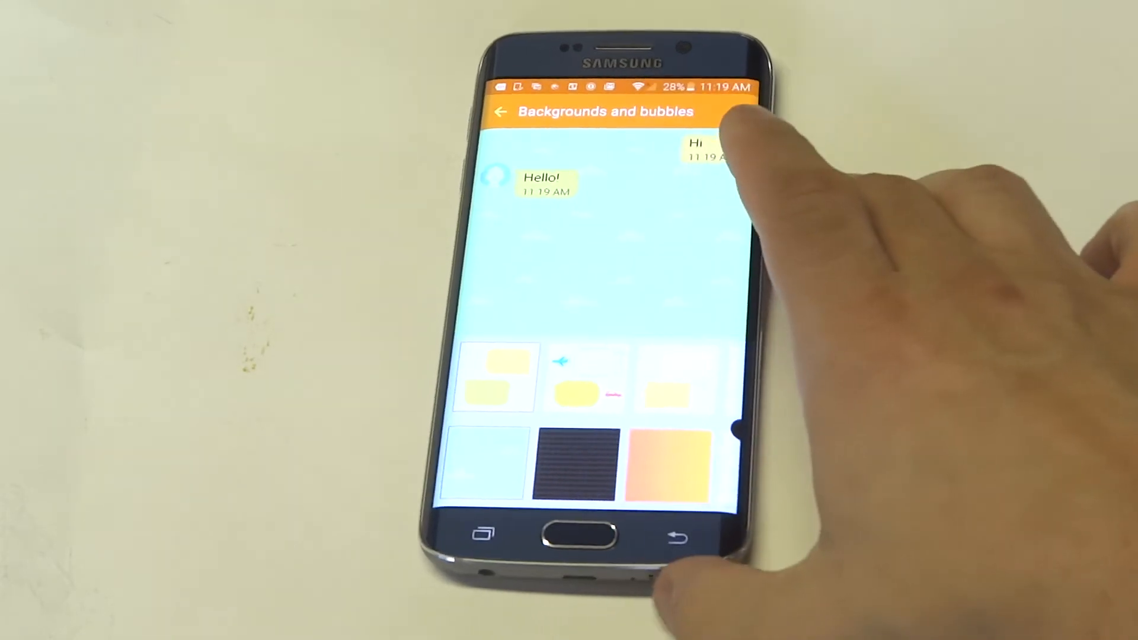
left_click(666, 462)
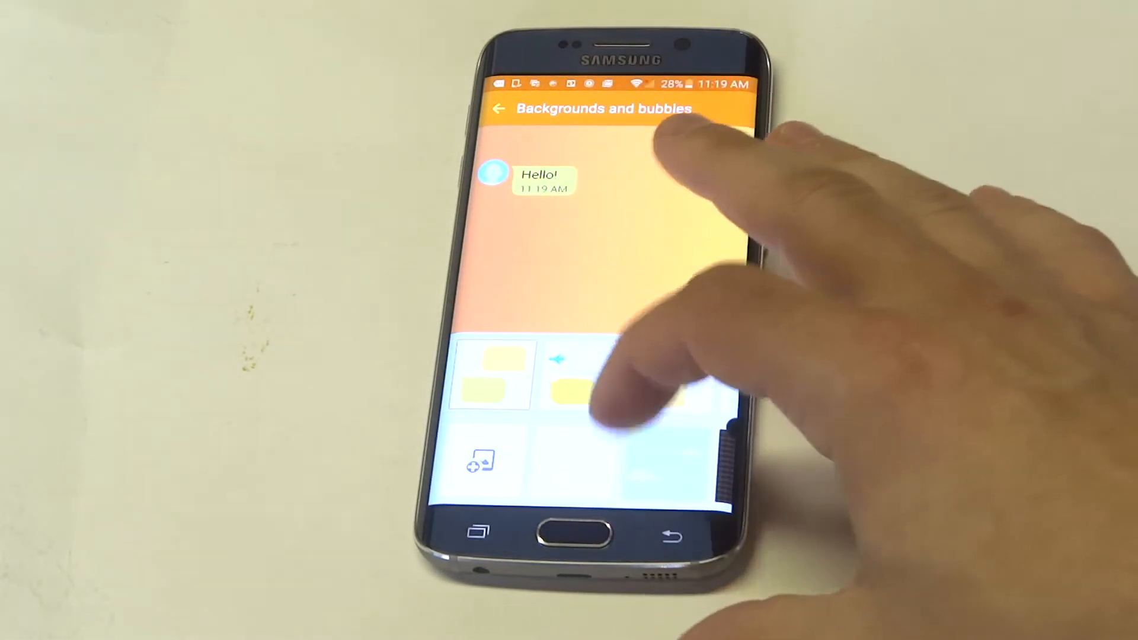
left_click(500, 108)
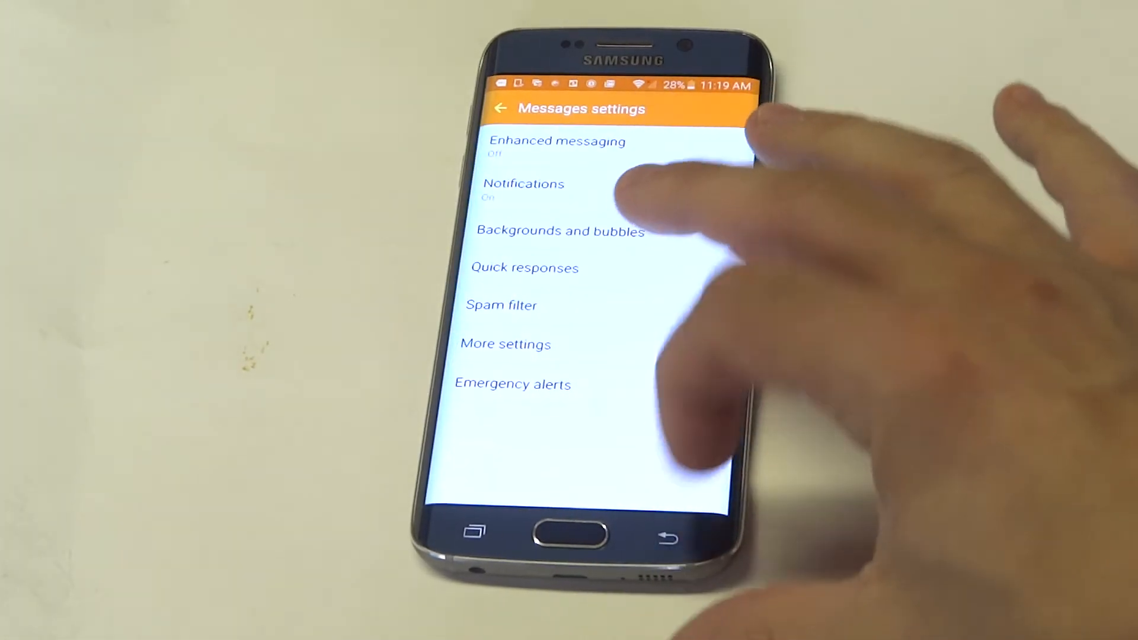